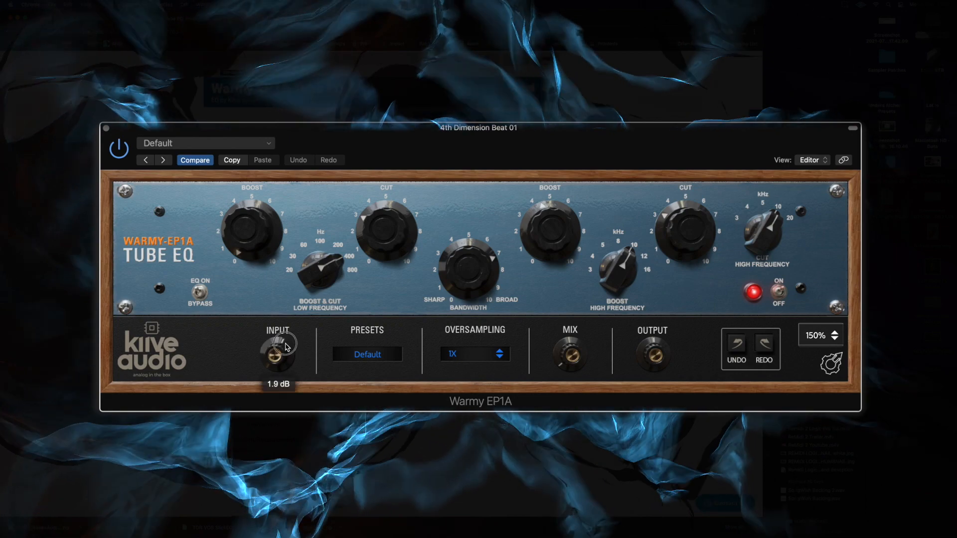
# - Lower the Warmy EP1A INPUT gain from 1.9 dB to -2.8 dB
pyautogui.moveTo(277, 351); pyautogui.dragTo(299, 384)
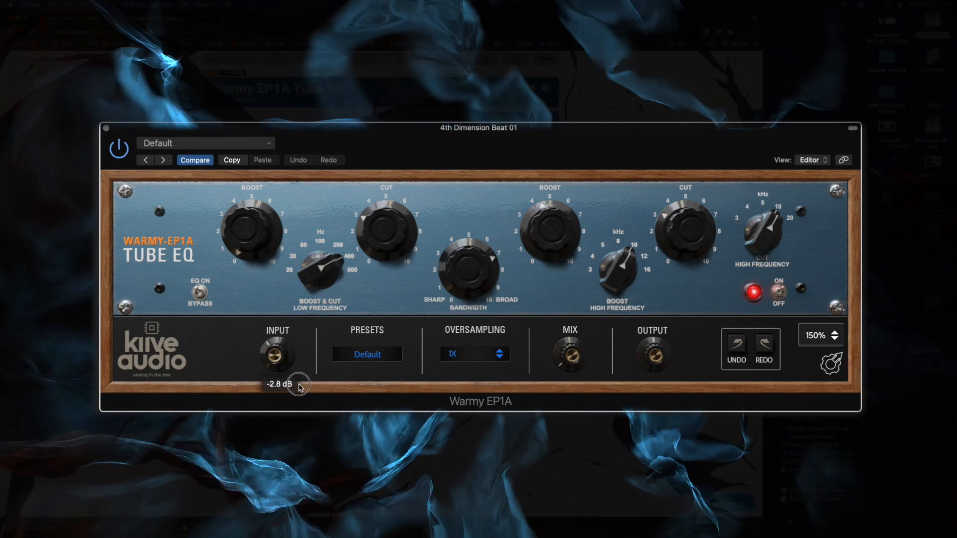
pyautogui.moveTo(572, 292)
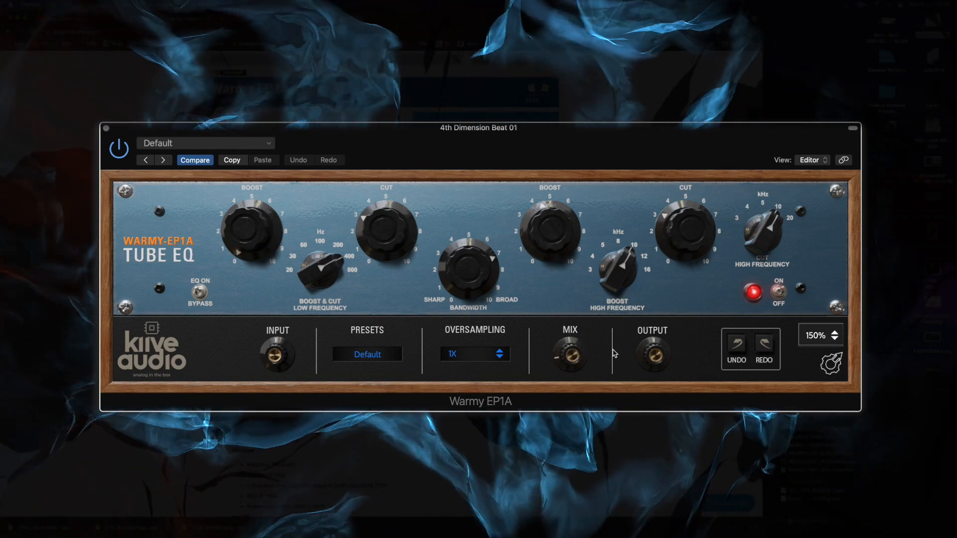
# - Set OVERSAMPLING to 16X, dismiss the preset browser, and set high-frequency CUT to 1.6 dB
pyautogui.click(474, 353)
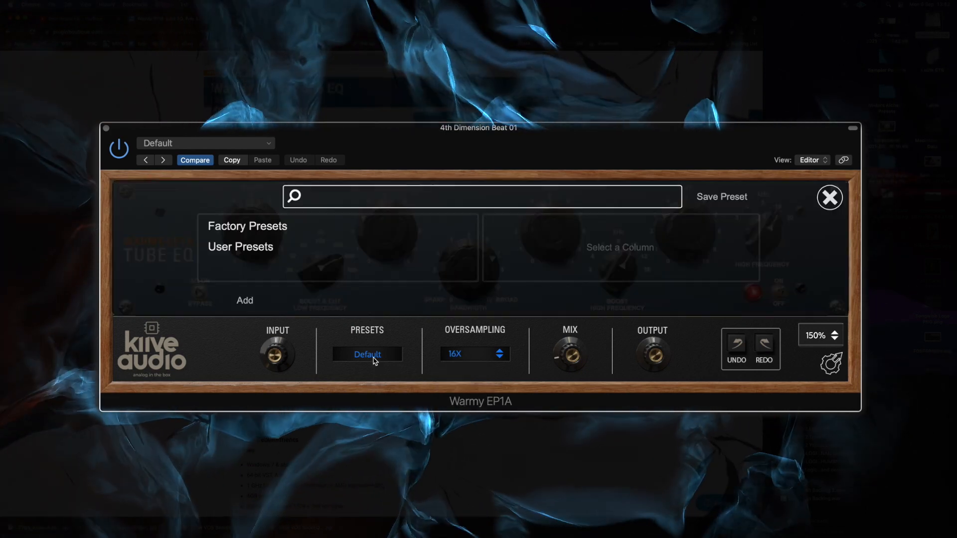
pyautogui.click(829, 197)
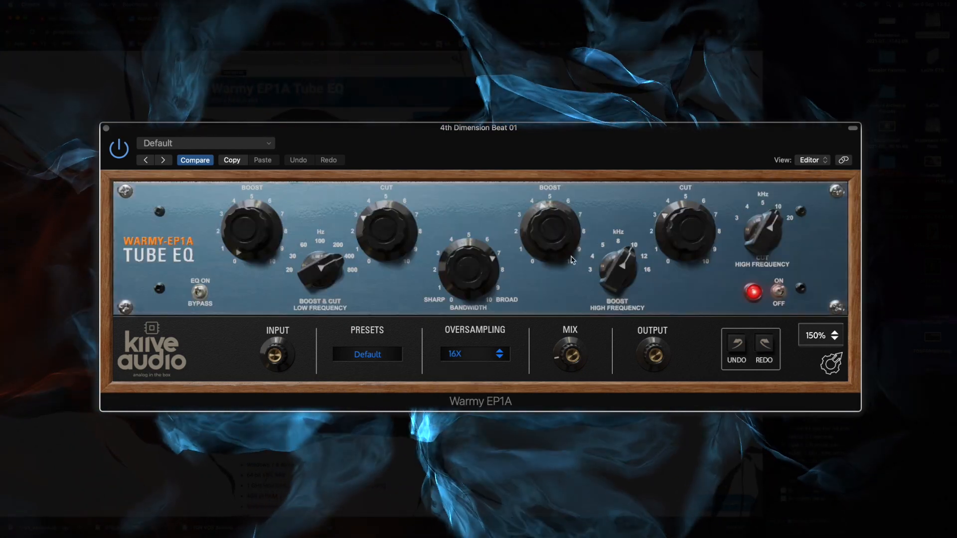
pyautogui.moveTo(689, 232); pyautogui.dragTo(695, 250)
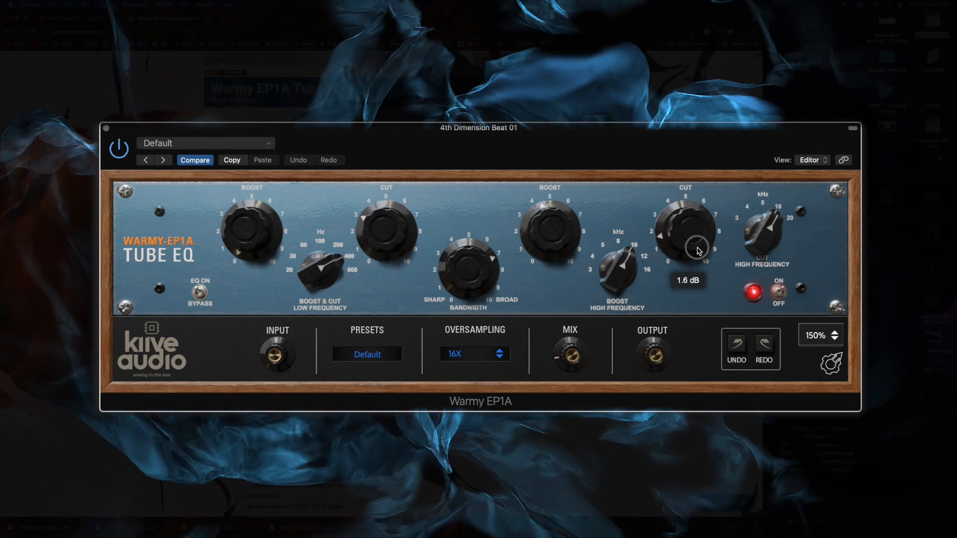